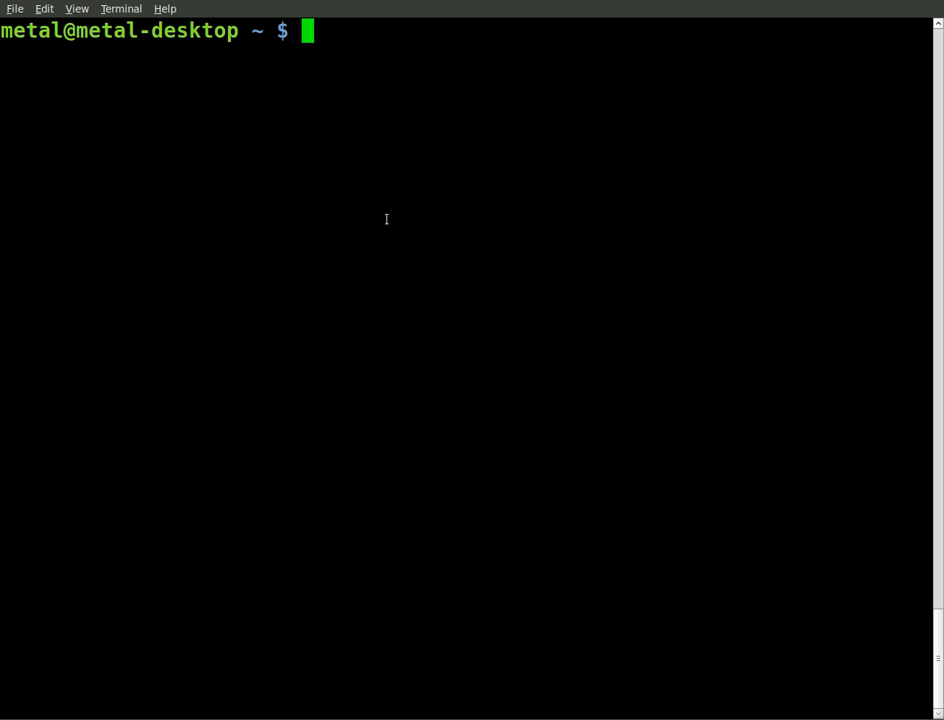
Step: Assign x=2, y=3 and z=$y+$x with let, then echo $z to print 5
text(x=)
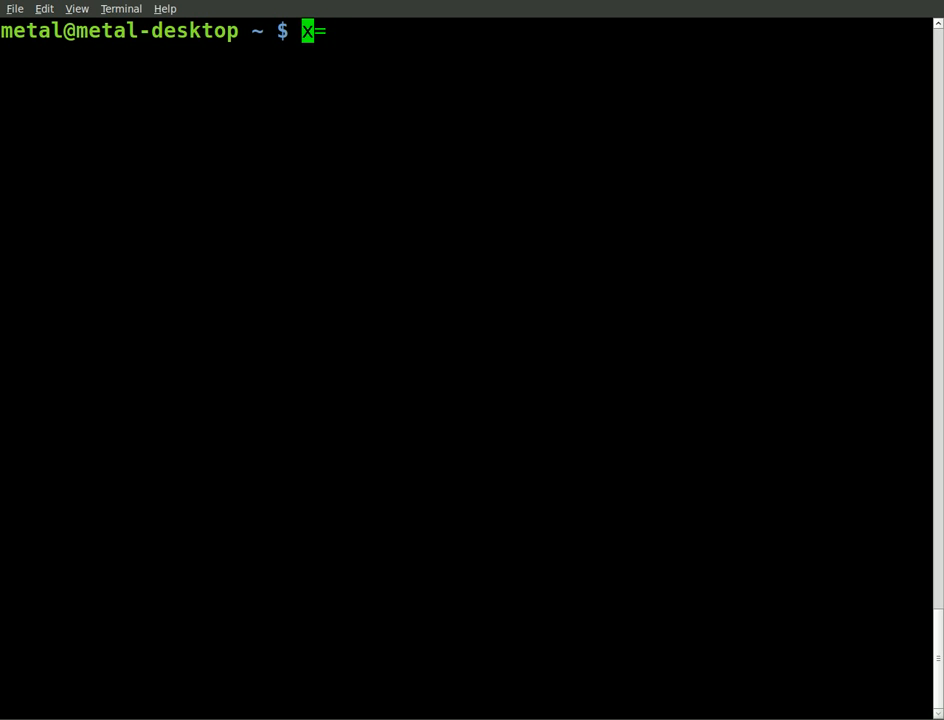
text(let)
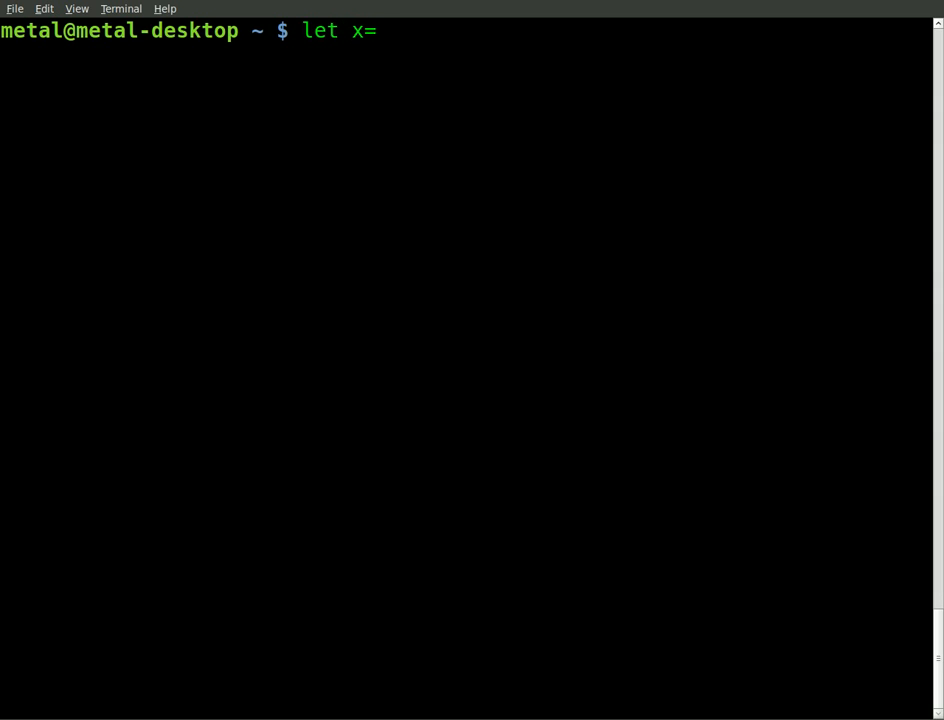
text(2)
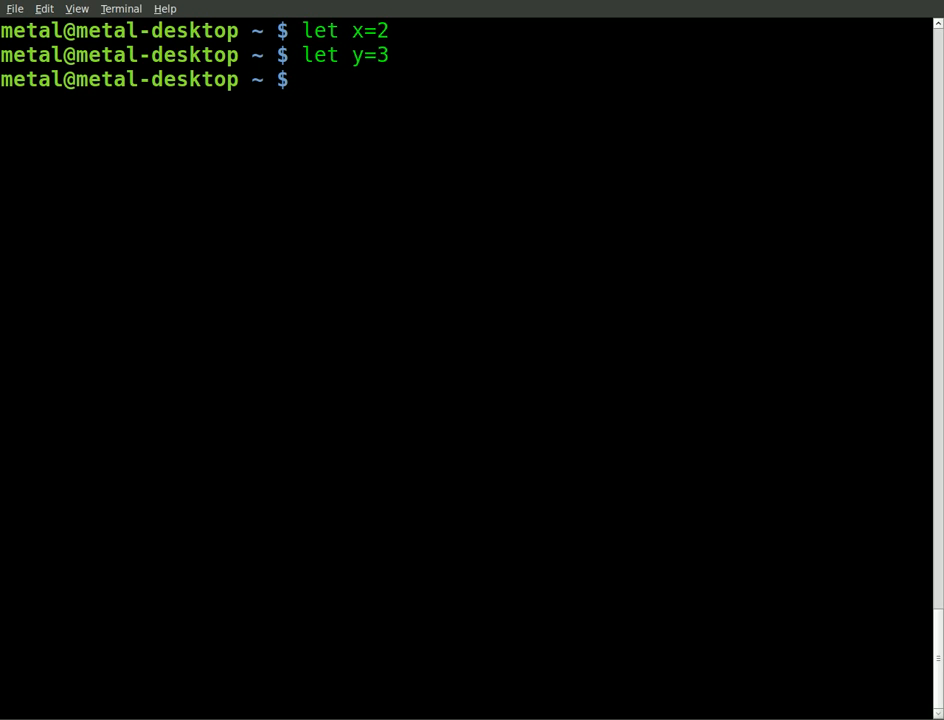
text(let z=3)
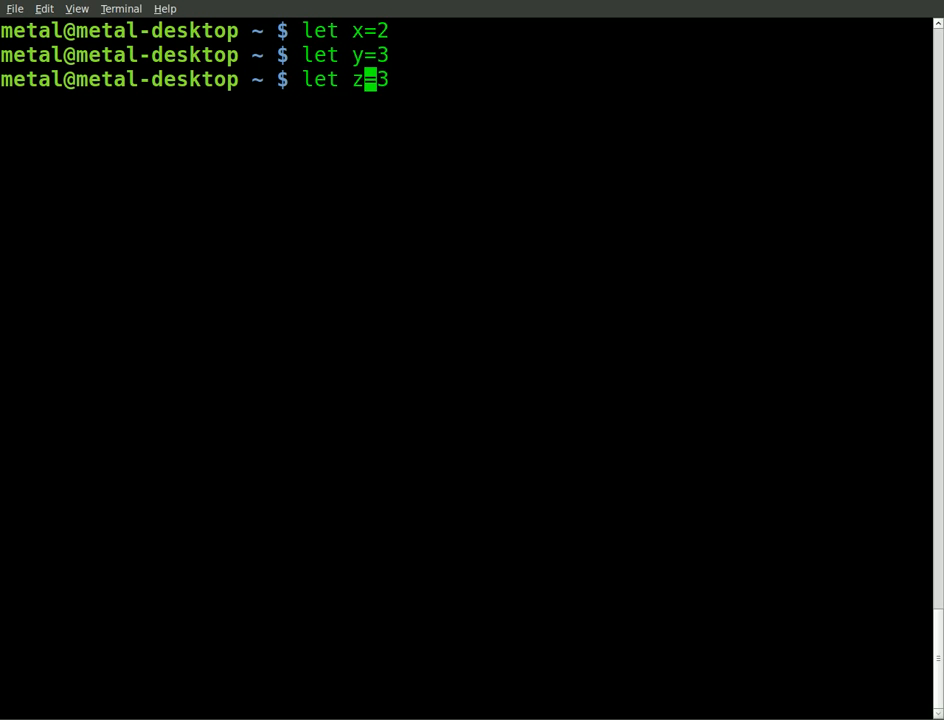
key(BackSpace)
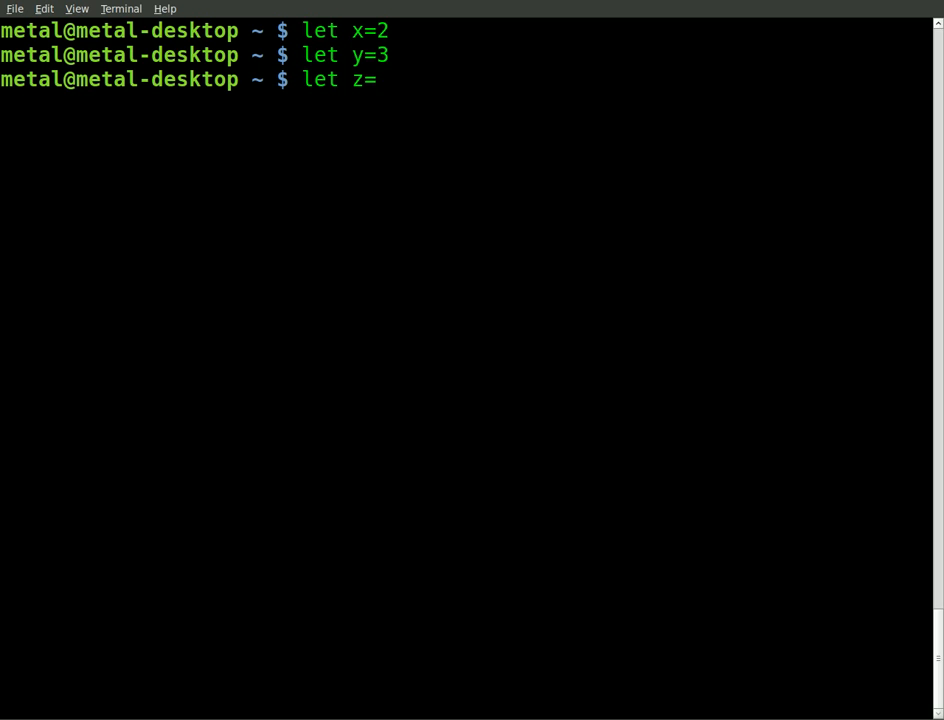
text($y+$x)
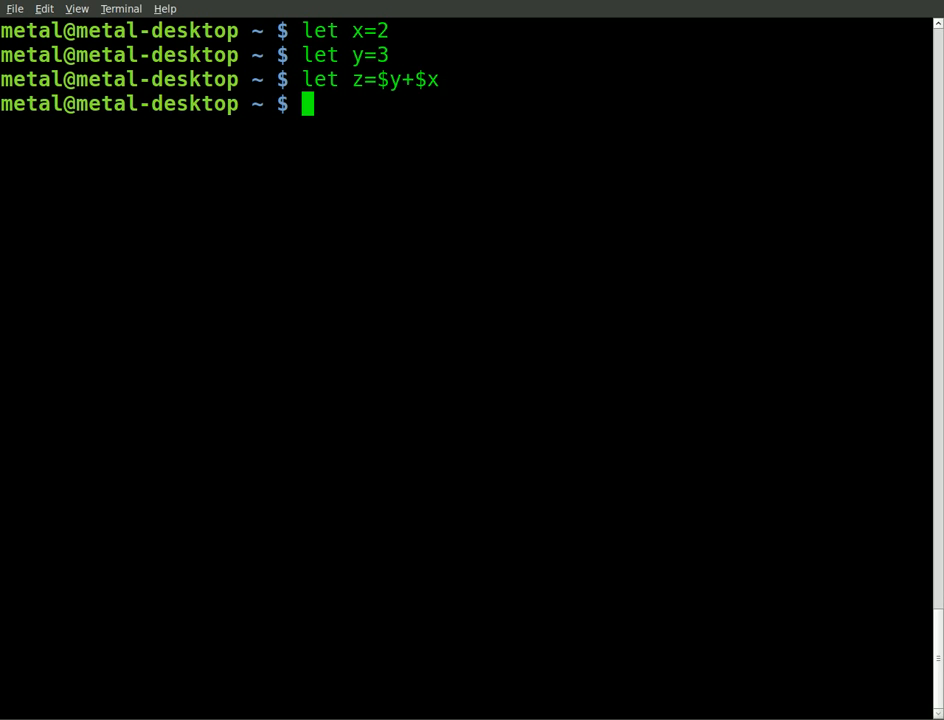
text(echo $)
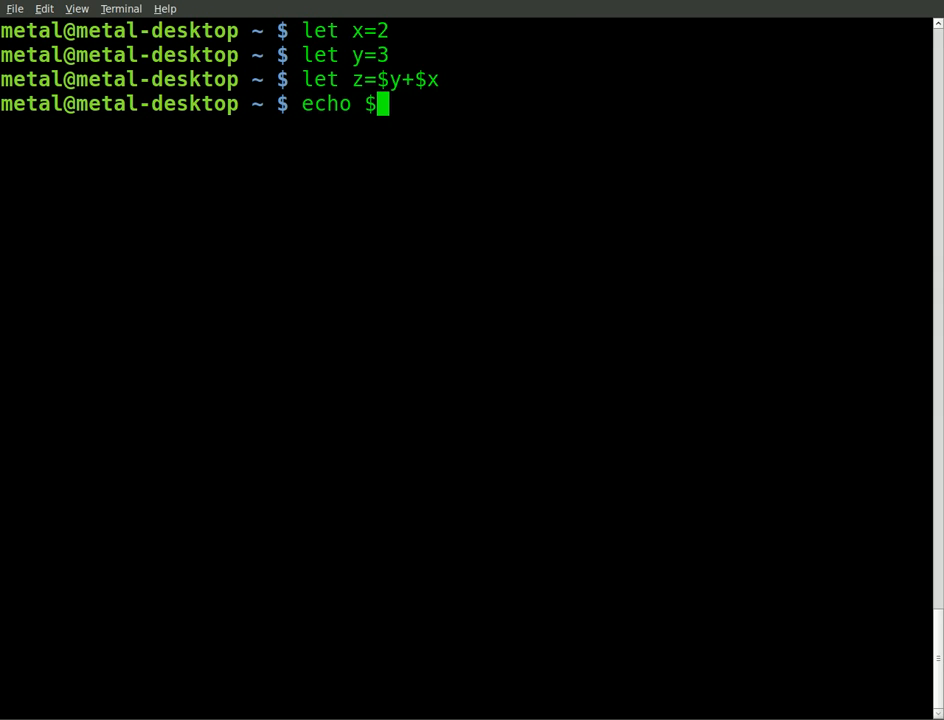
key(Return)
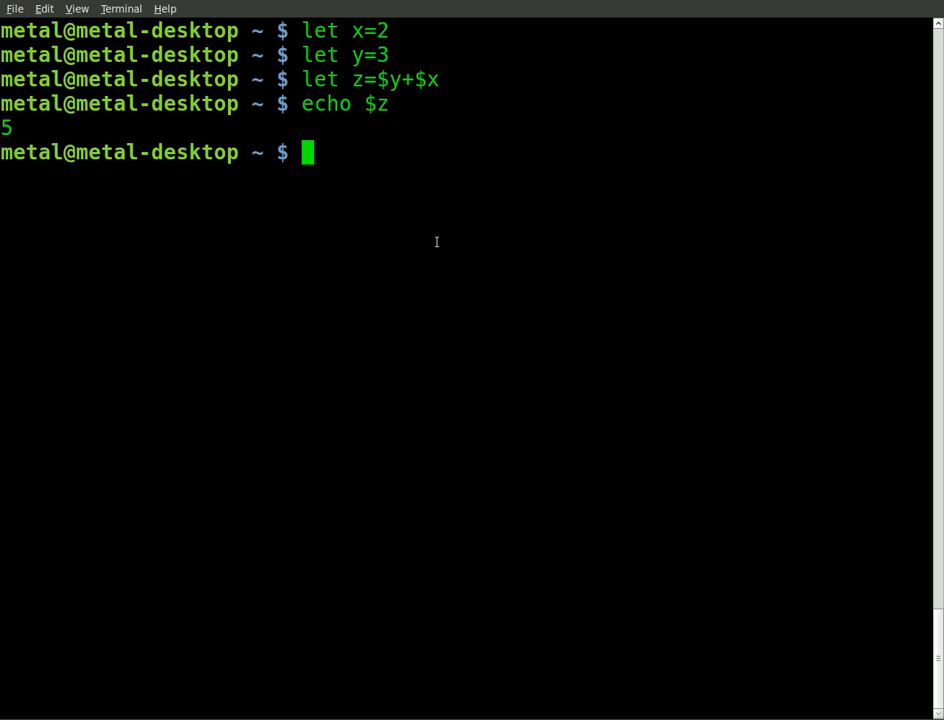
Step: Run clear to leave only an empty prompt
text(clear)
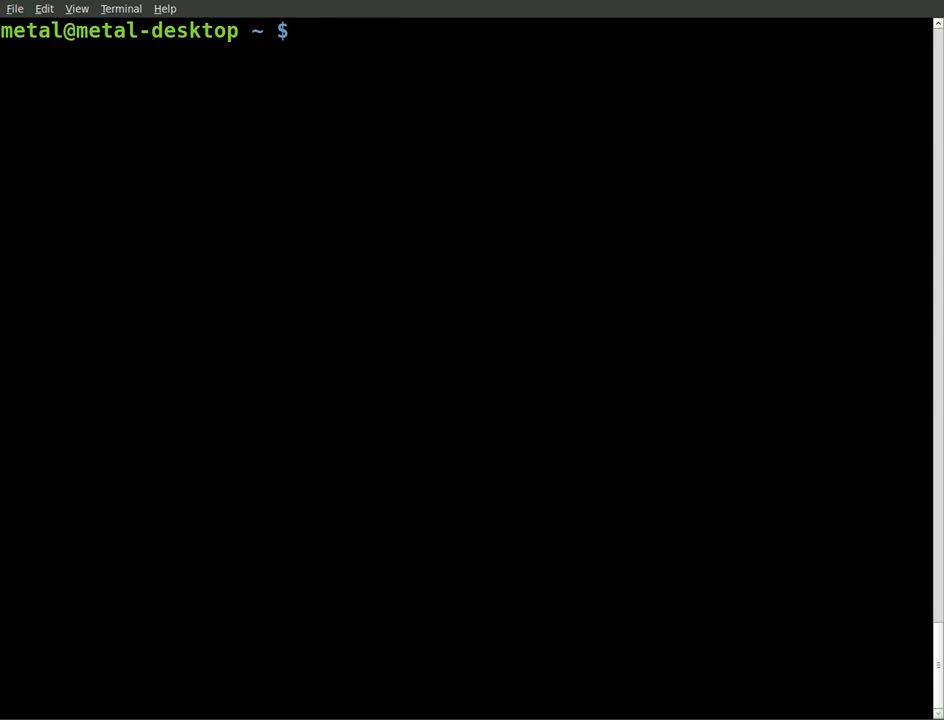
Step: Run expr for 1 + 2, 10 / 2, 10 - 2 and 10 * 2, printing 3, 5, 8, 20
text(expr)
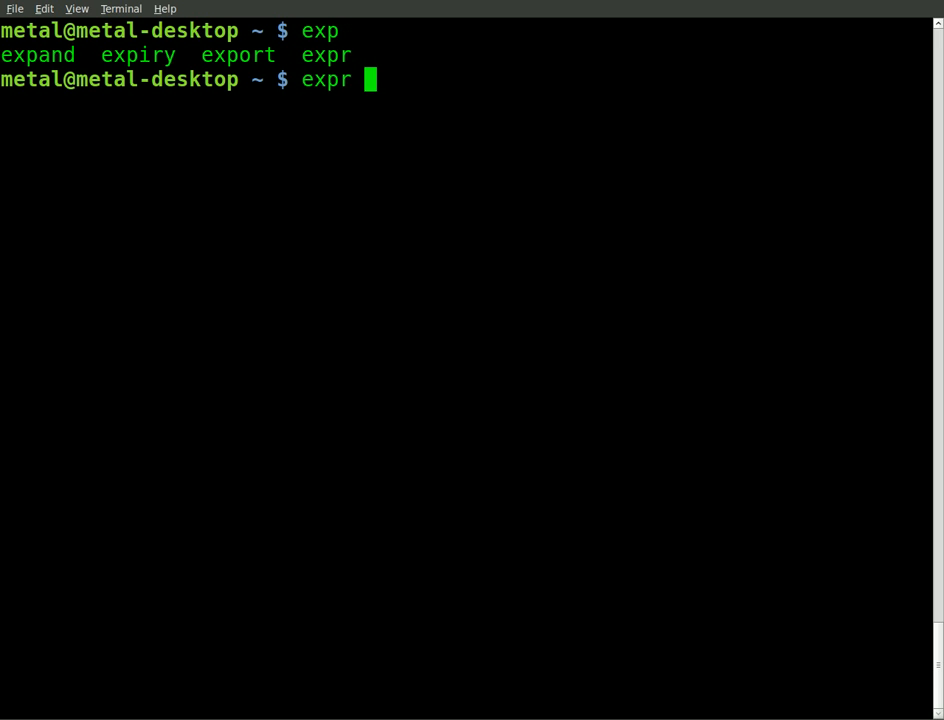
text(1+2)
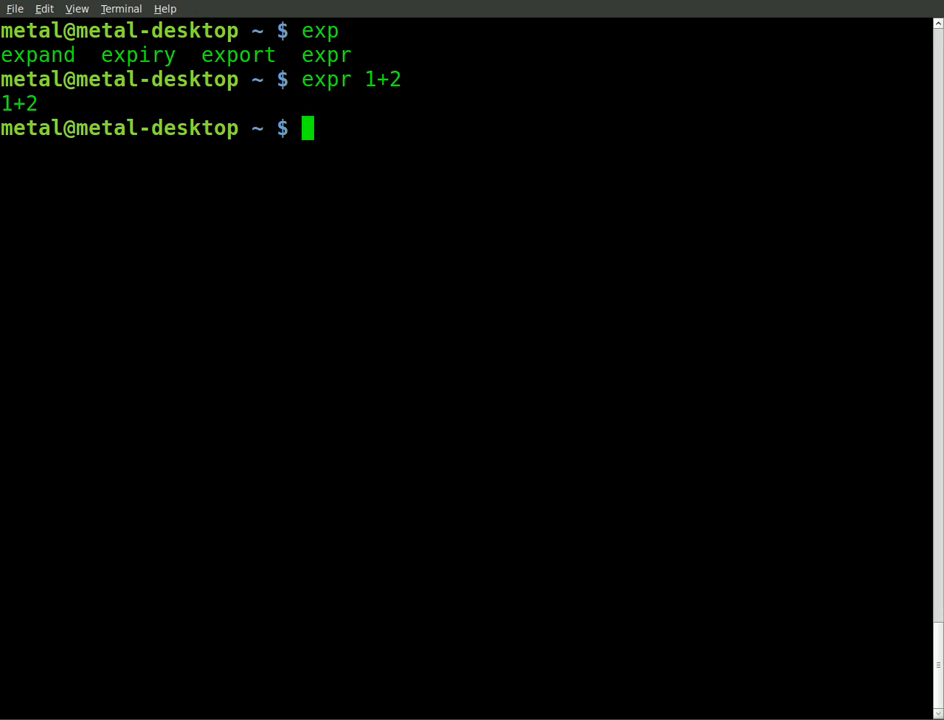
text(expr 1 + 2)
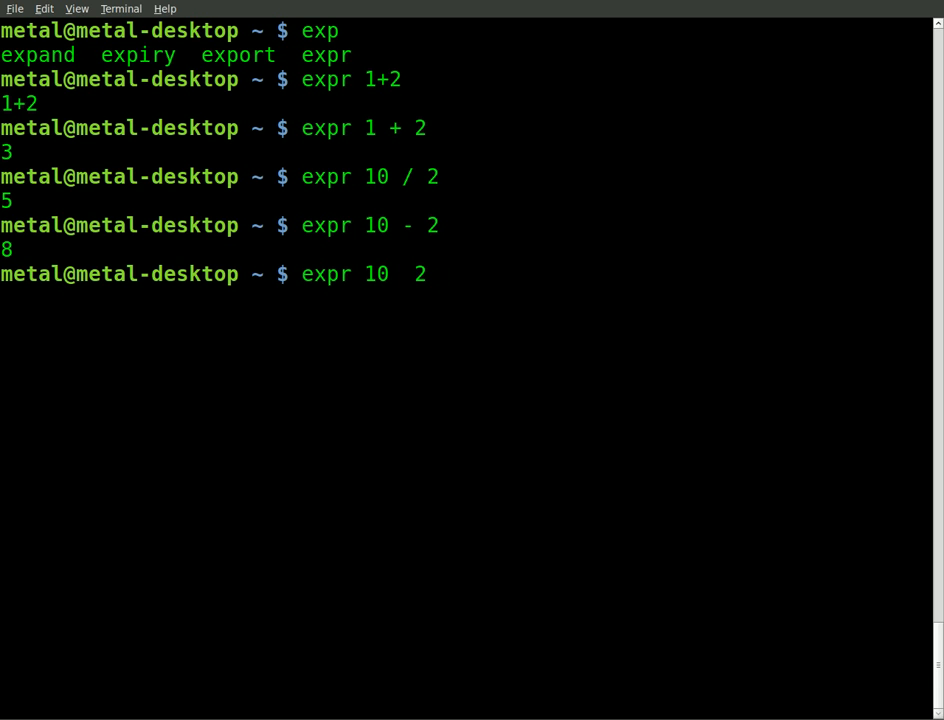
text(*)
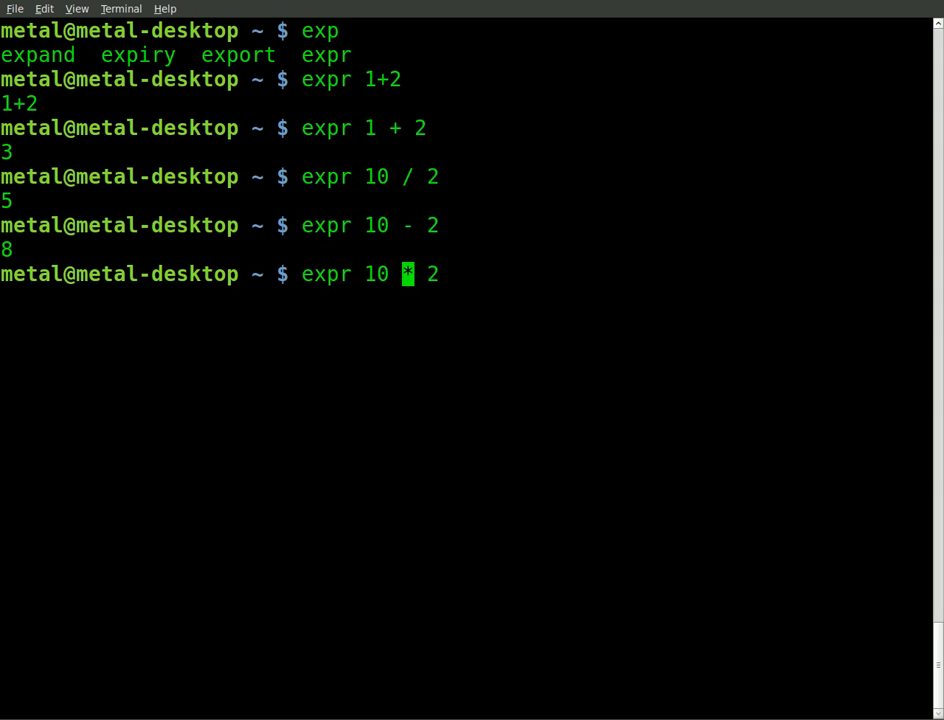
text(\)
key(Return)
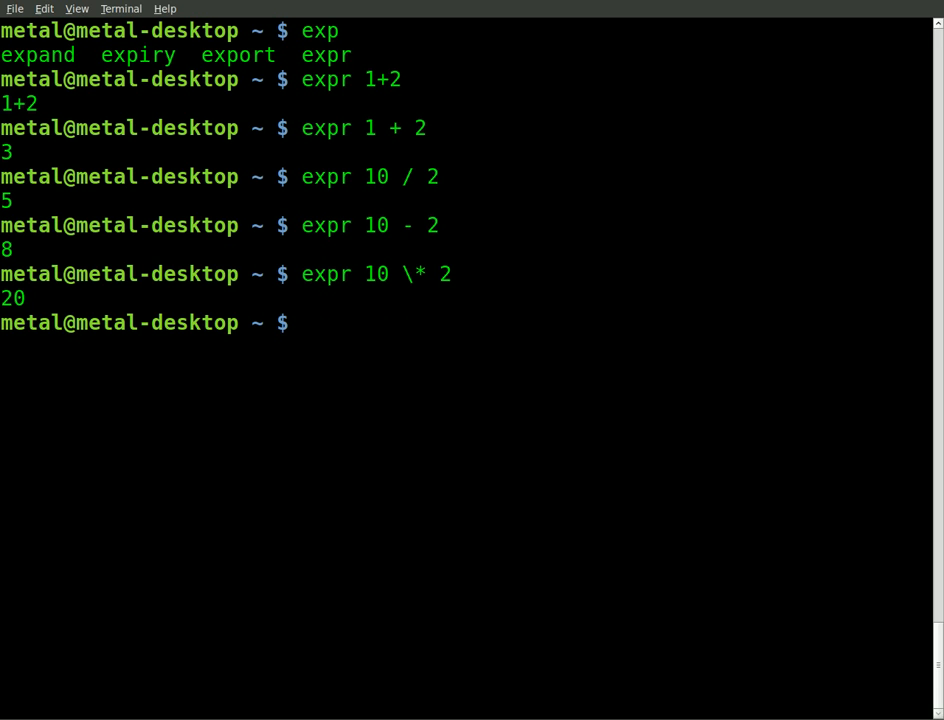
Step: Run expr 10 \* 2, then expr 10 / 3 giving 3 and expr 10 % 3 giving 1
text(expr 10 \* 2)
text(expr 10 / 2)
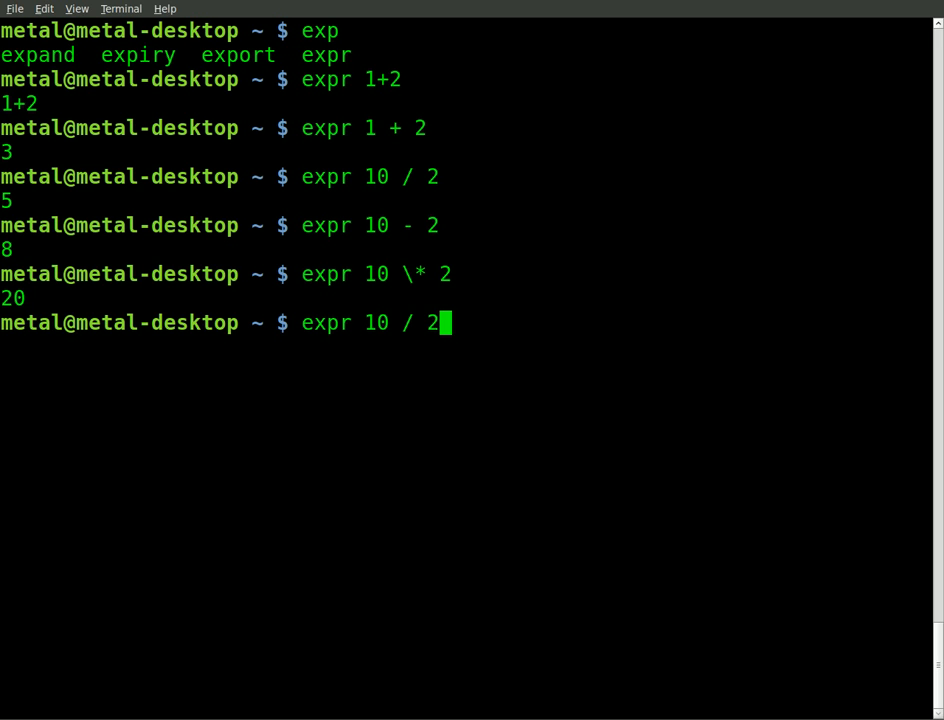
text(3)
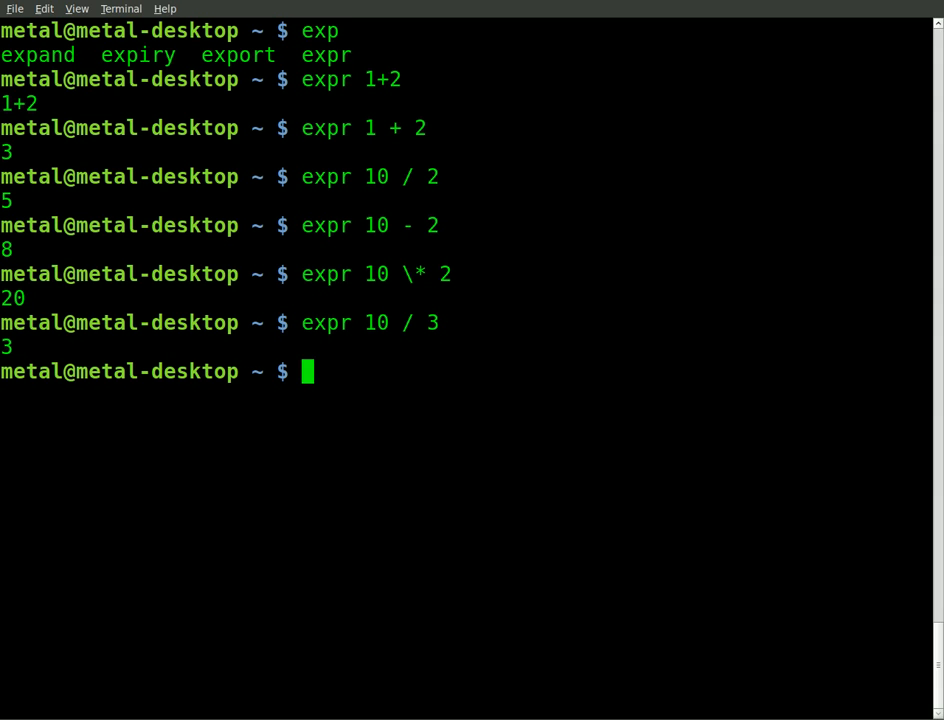
text(expr 10 / 3)
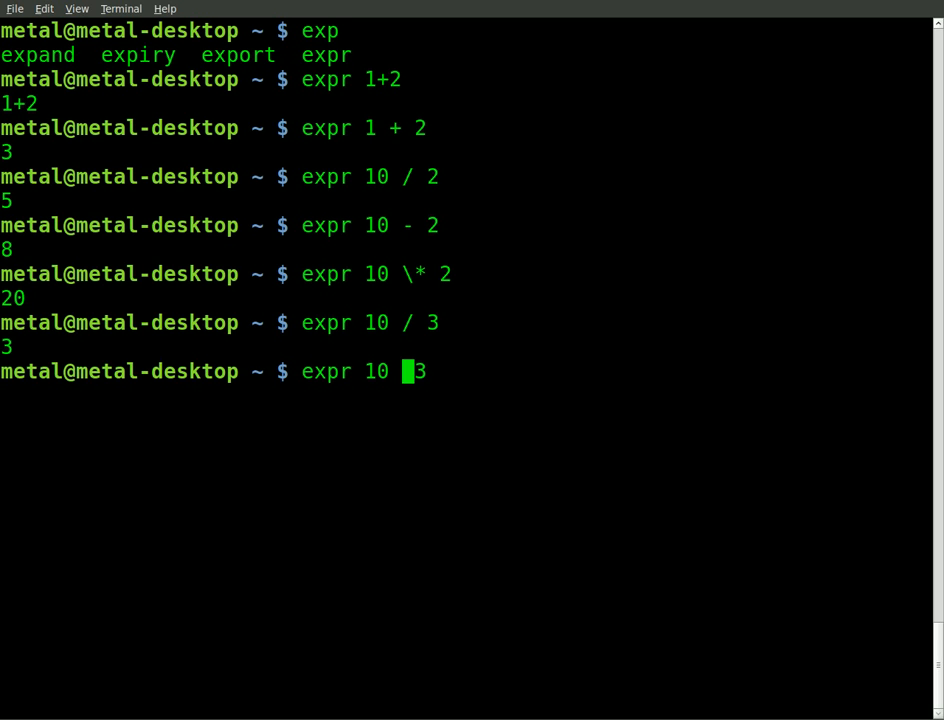
text(%)
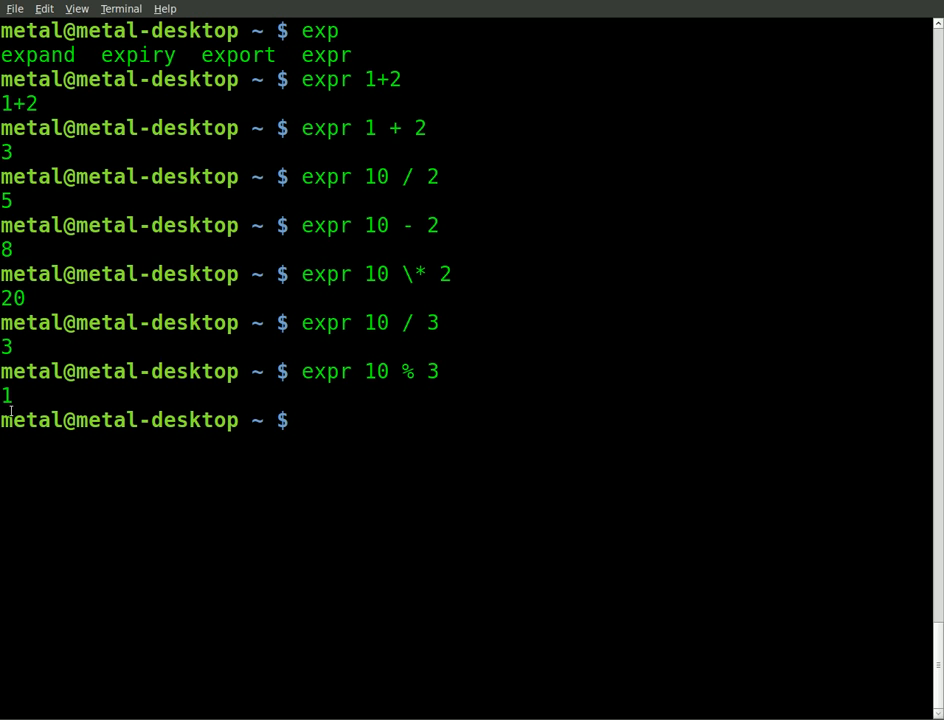
mouse_move(278, 444)
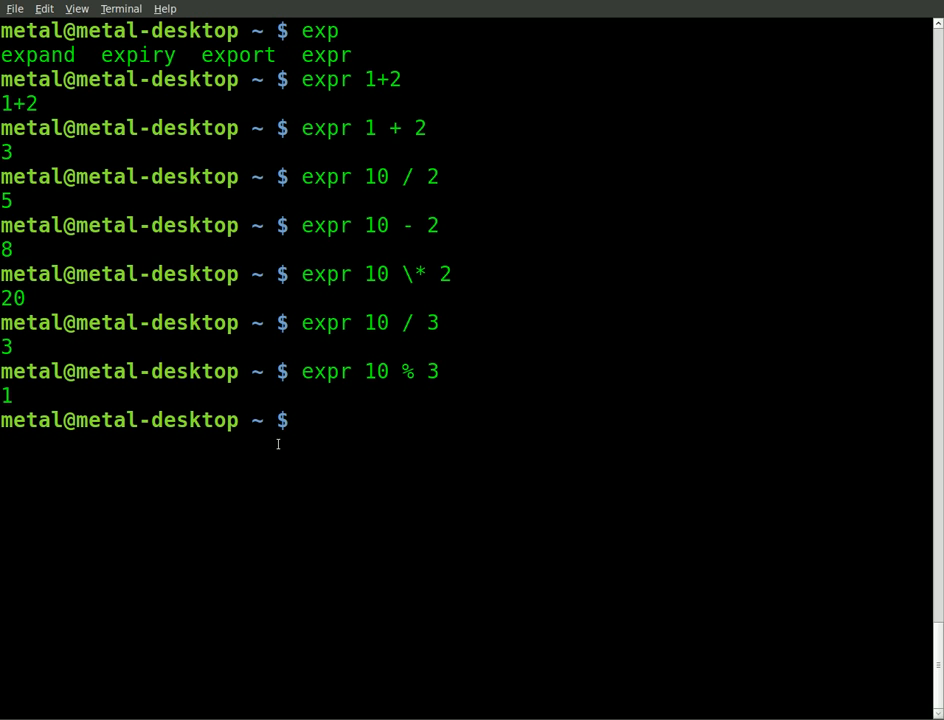